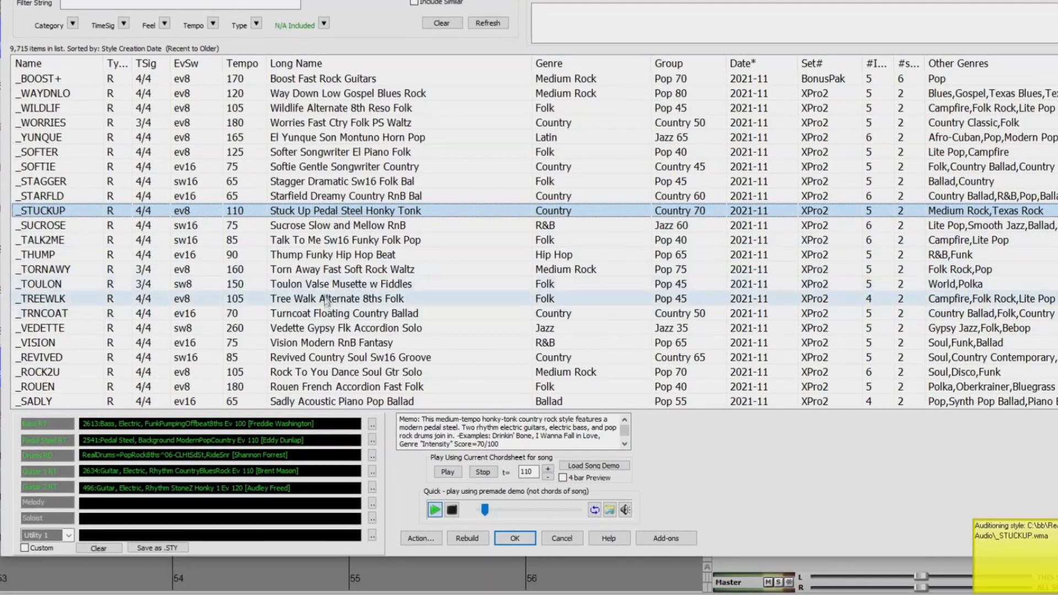
Audition the _STUCKUP Pedal Steel Honky Tonk country style from the StylePicker
click(315, 341)
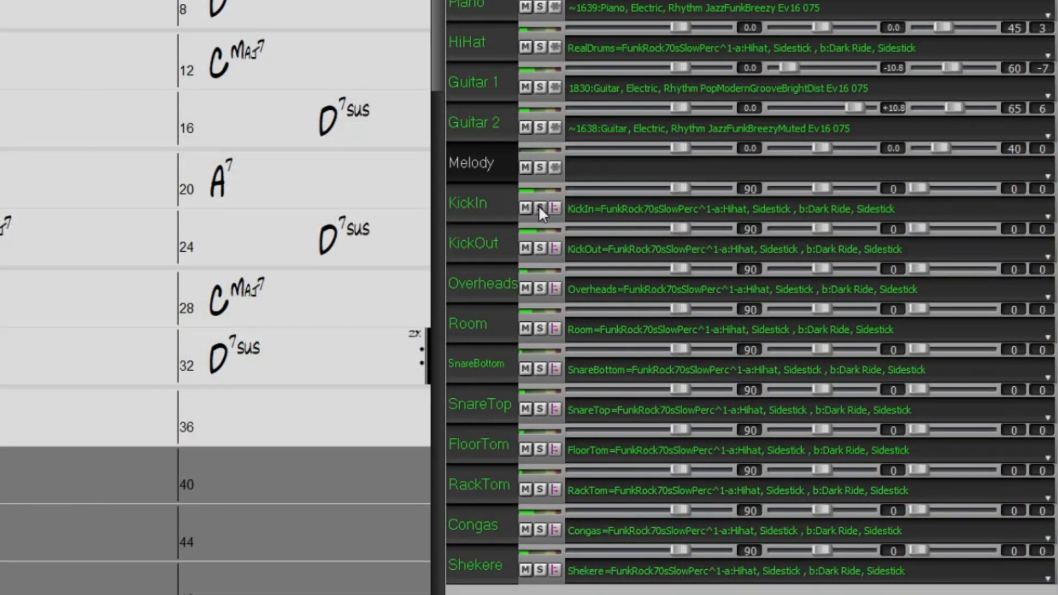
Load the _BOMB Organ Shuffle Blues demo and show the Organ 2 track on the BigPiano keyboard
click(538, 208)
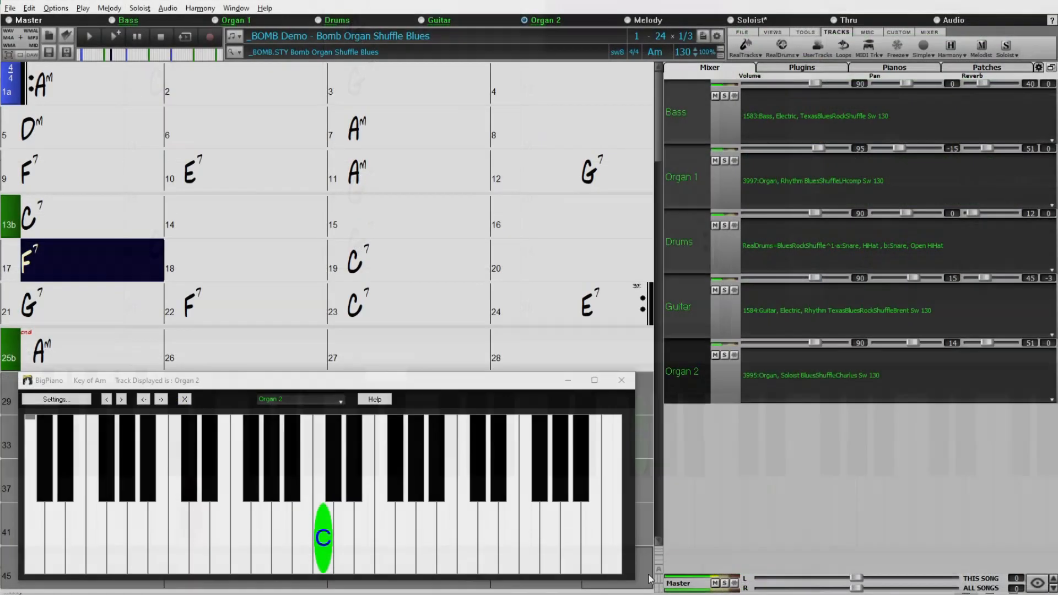
Load The Holdin On and show its guitar, artist and drum tracks in the Mixer
click(255, 260)
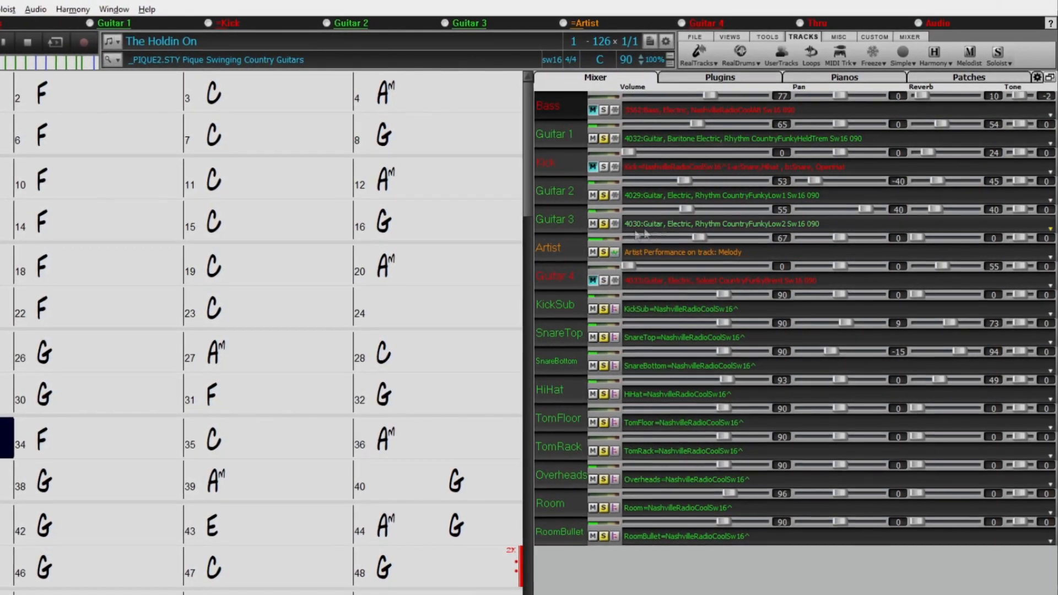
Load It Was You with the lead vocal waveform in AudioEdit and the Big Lyrics window shown
click(39, 444)
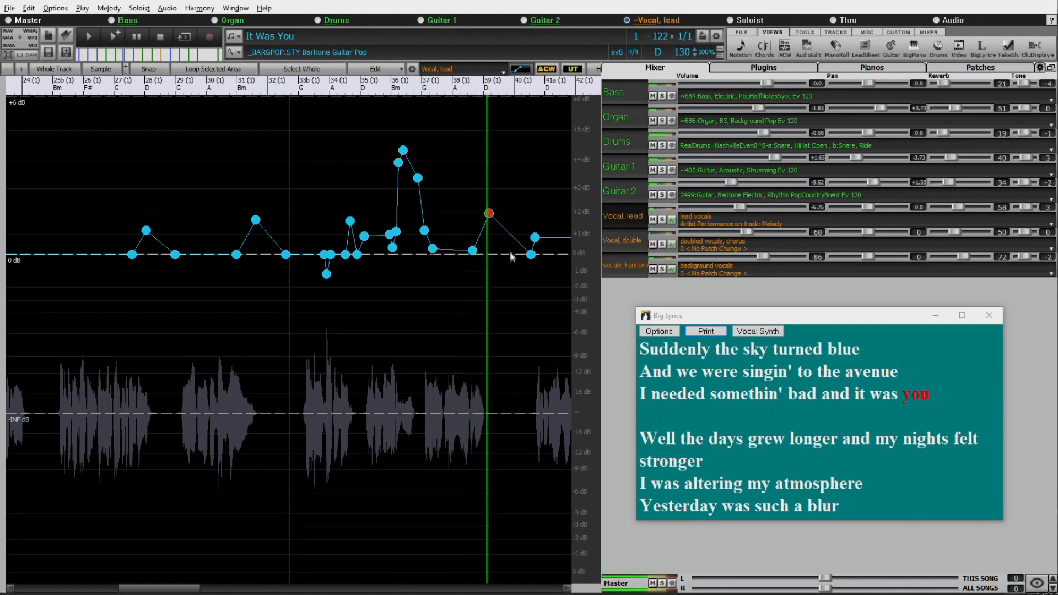
Bring up Re-Generate RealTracks for the tenor sax track over bars 1–4
drag(490, 214, 530, 254)
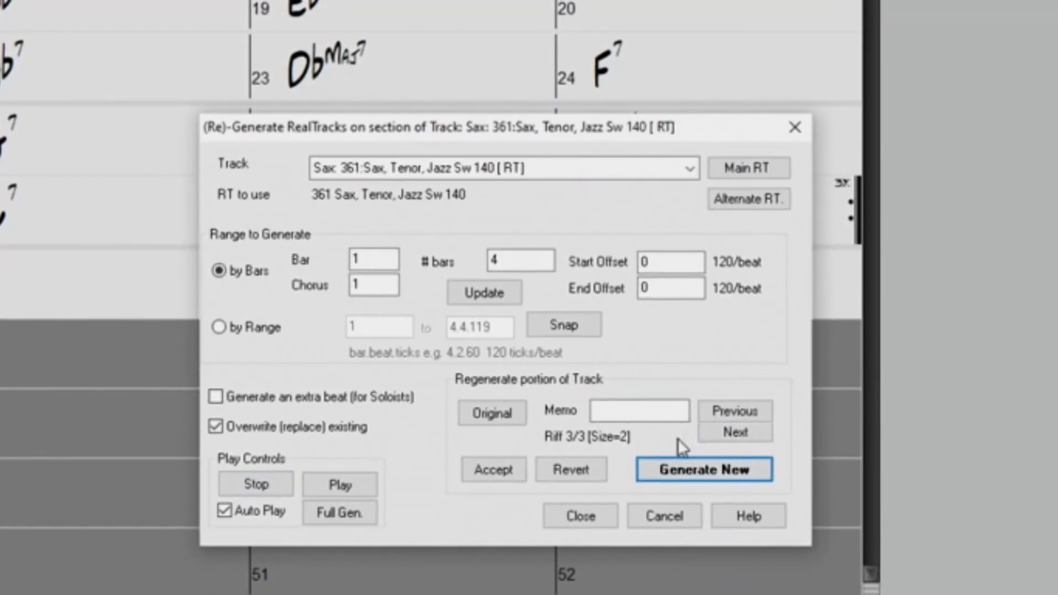
Generate a new tenor sax riff for bars 1–4, then bring up Track Settings for the Hang On Soloist track
click(704, 470)
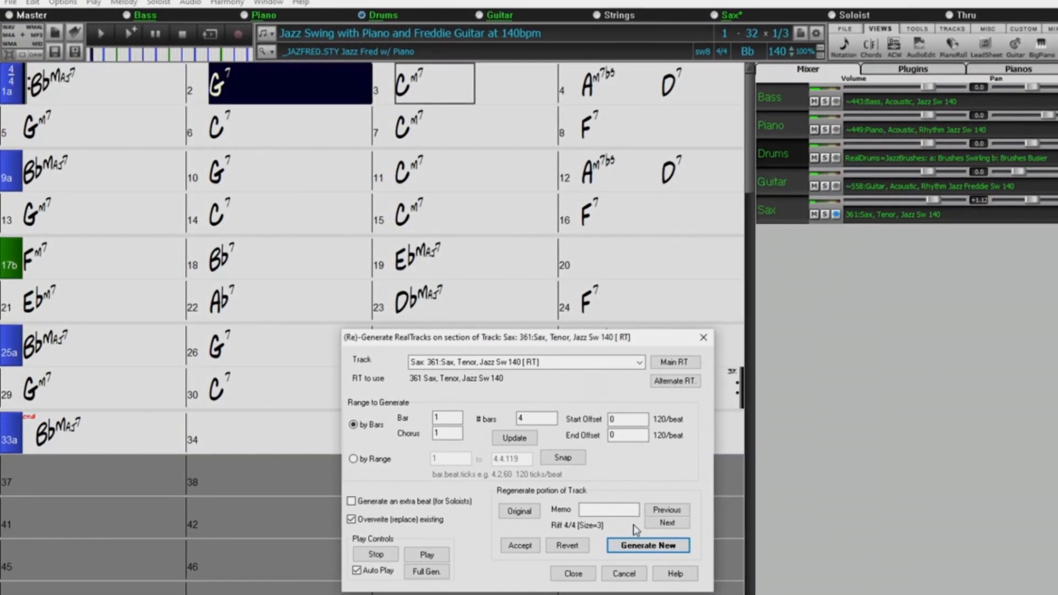
click(649, 545)
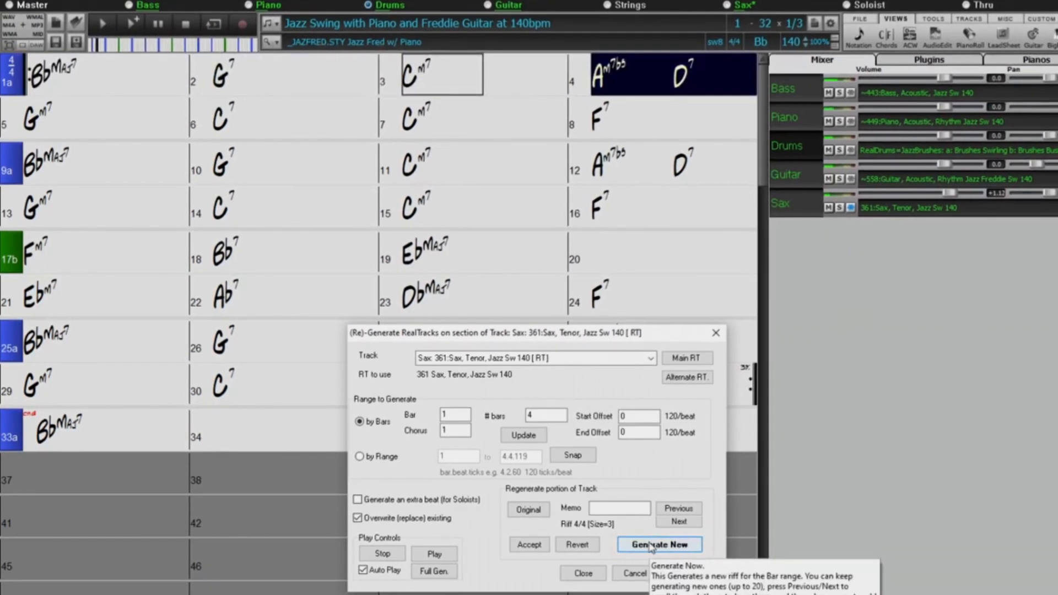
click(659, 544)
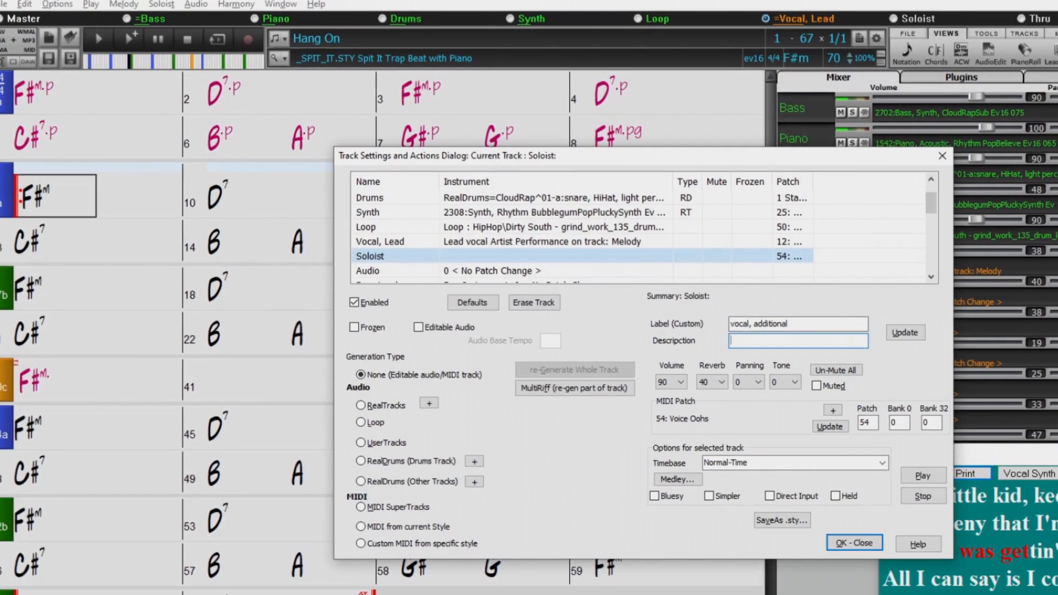
Label the Soloist track 'additional harmo' and bring up the Arrange preferences for new songs
text(additional harmo)
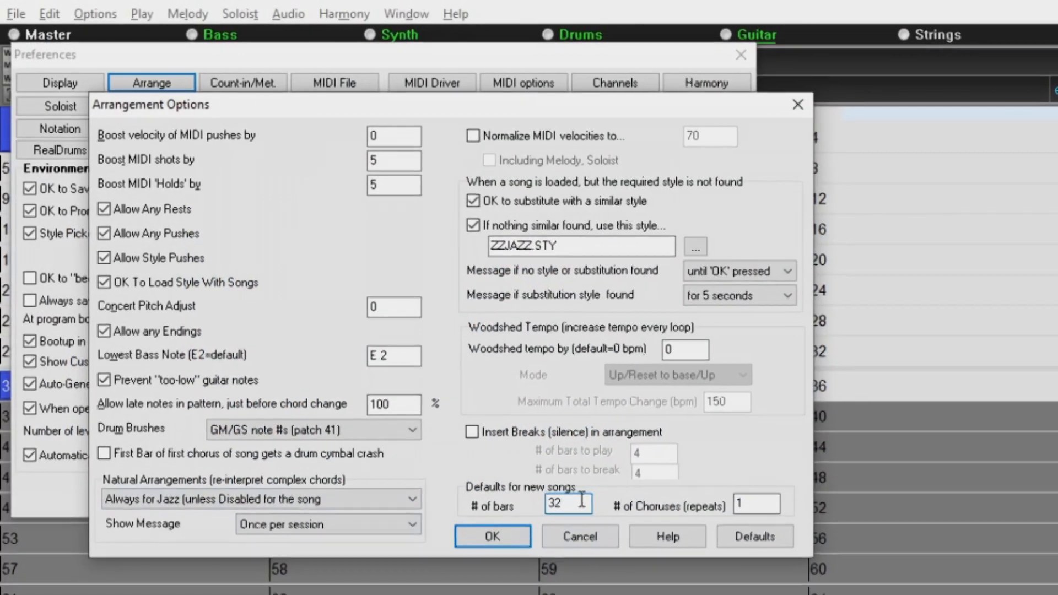
Confirm the Arrangement Options and load the _NTOXIC8 Intoxicate Funky Blues Resonator demo
click(493, 536)
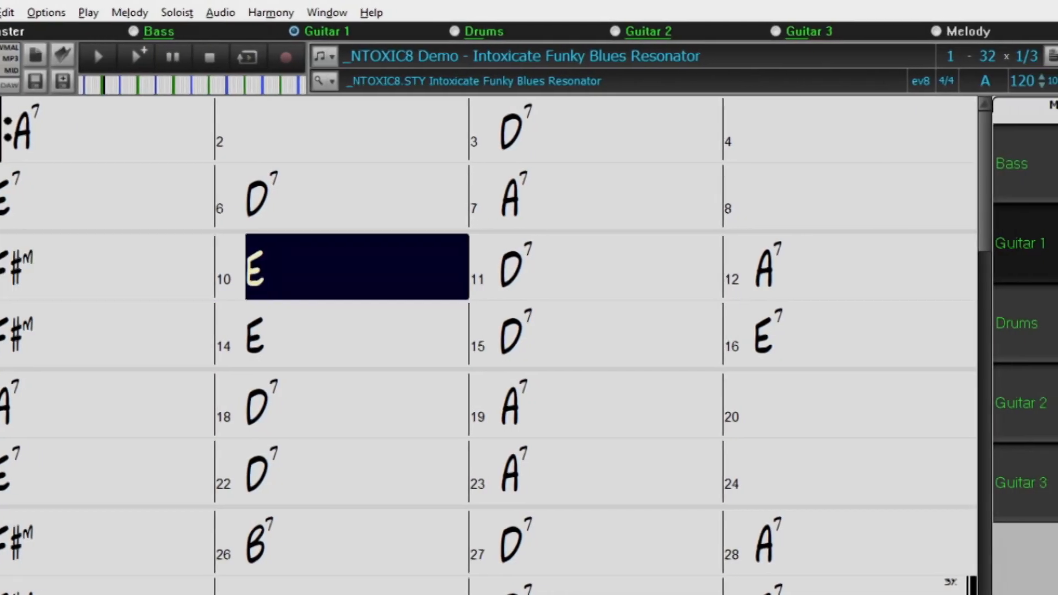
Load the _FRERET New Orleans Soul demo with the Piano track shown in Notation and BigPiano
click(512, 265)
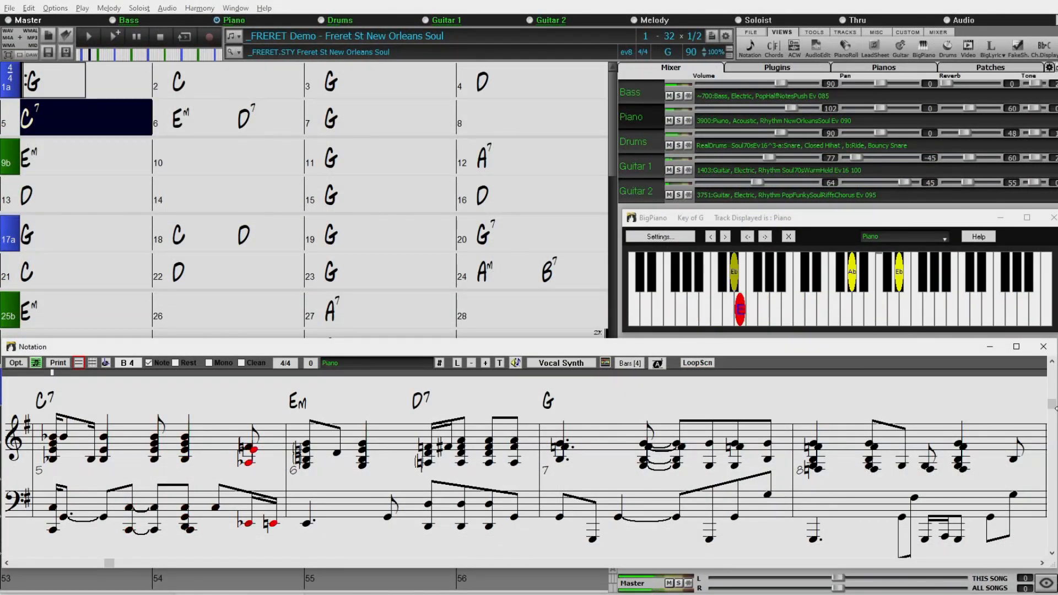
Load the _STUNR+ Straight Mod Country Multi demo and show the Guitar solo track on the fretboard
click(203, 117)
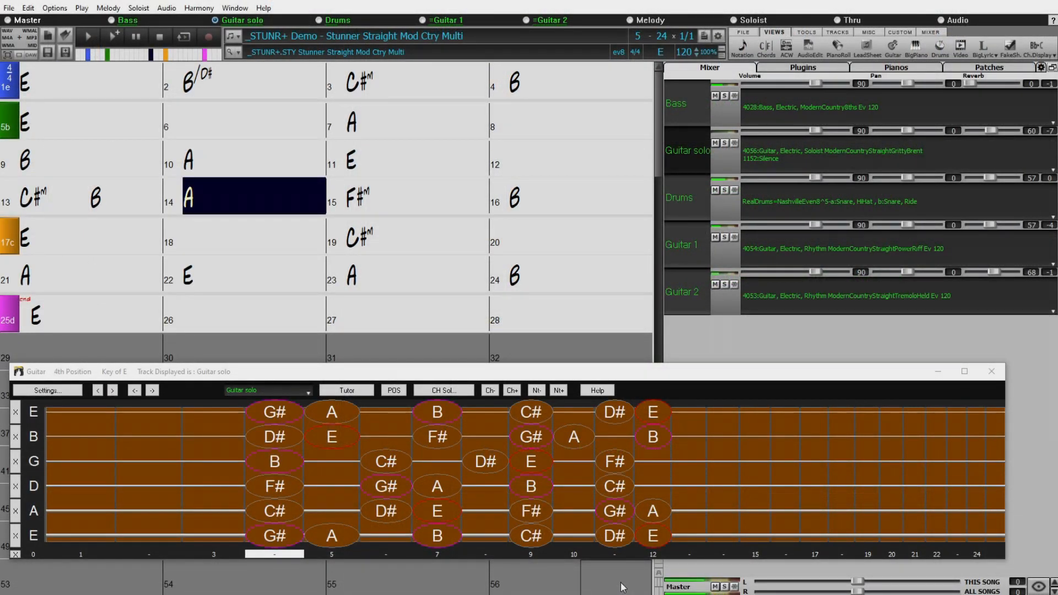
click(399, 196)
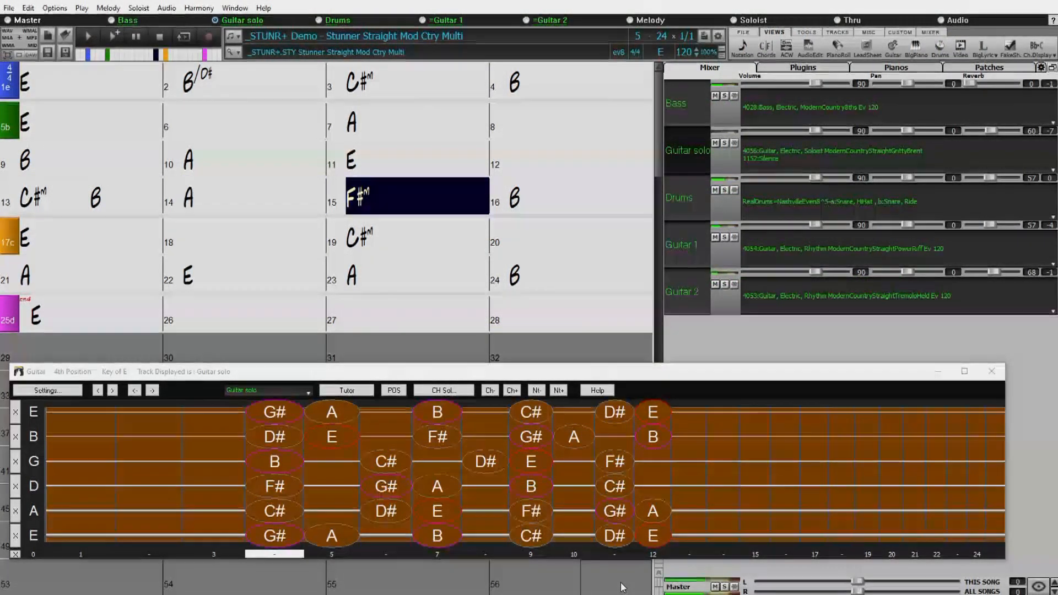